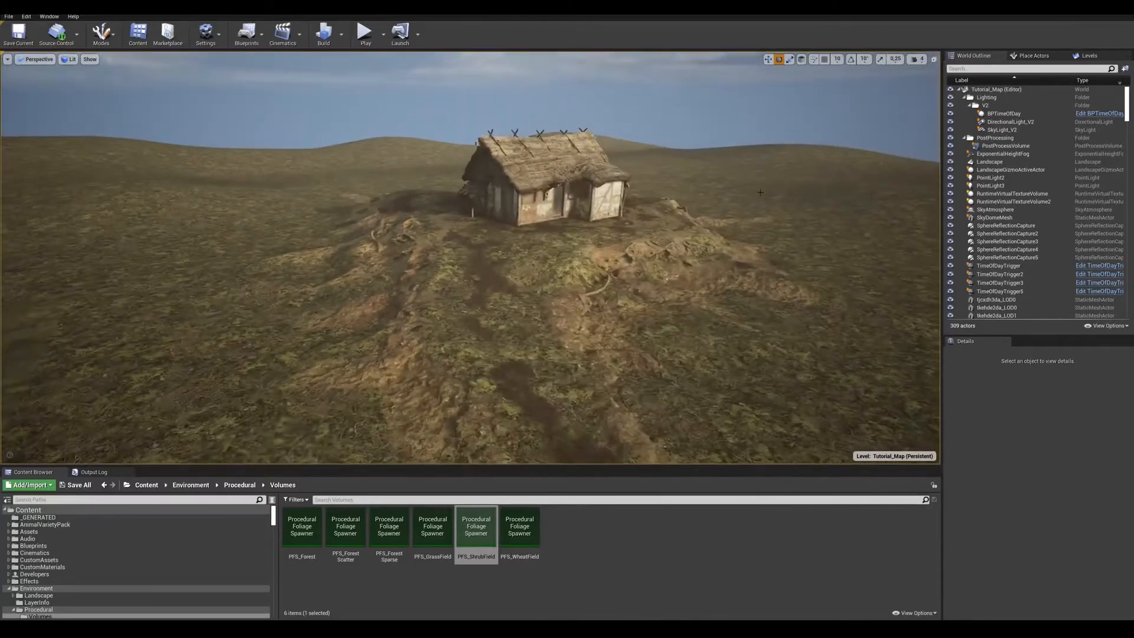
# Place a Procedural Foliage Volume over the hill using PFS_Forest and simulate the trees
pyautogui.write('procedural')
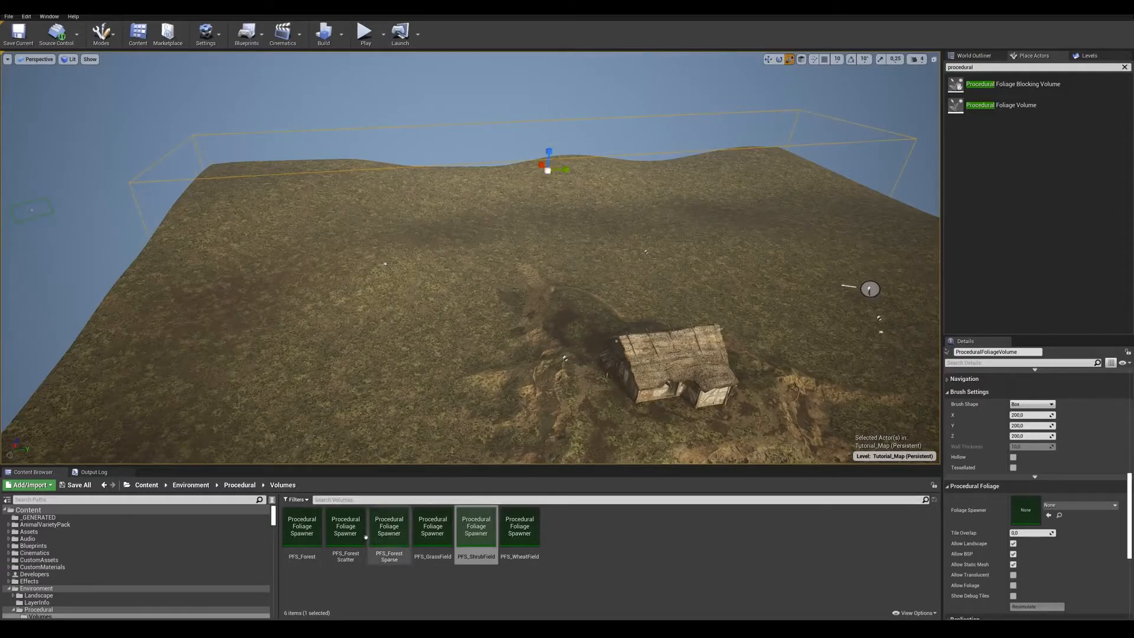
pyautogui.click(302, 526)
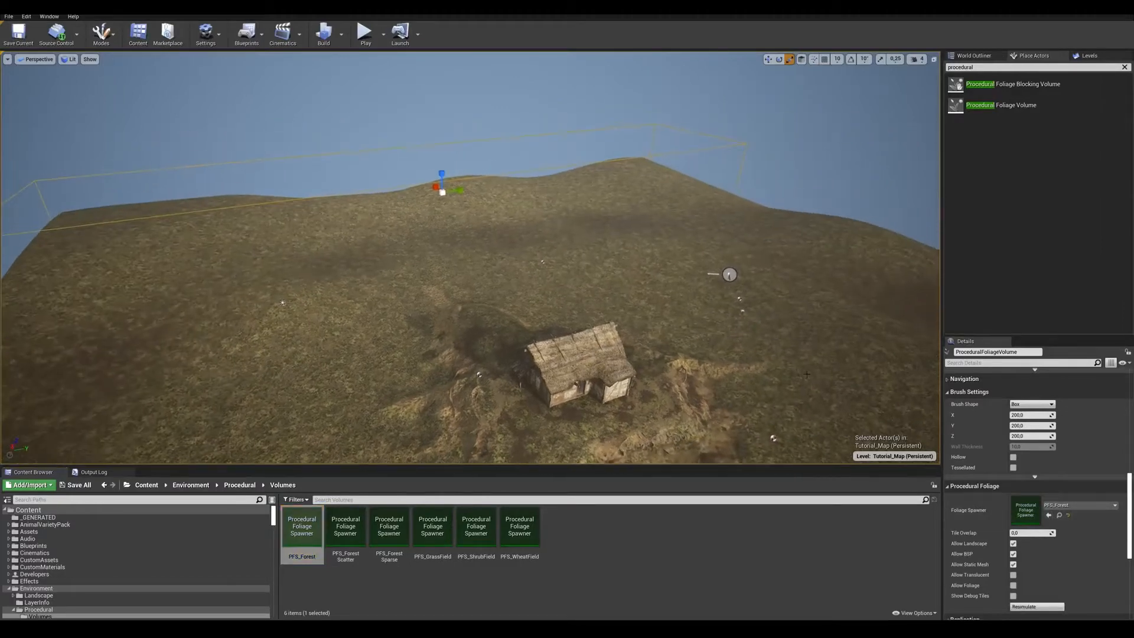
pyautogui.click(1023, 606)
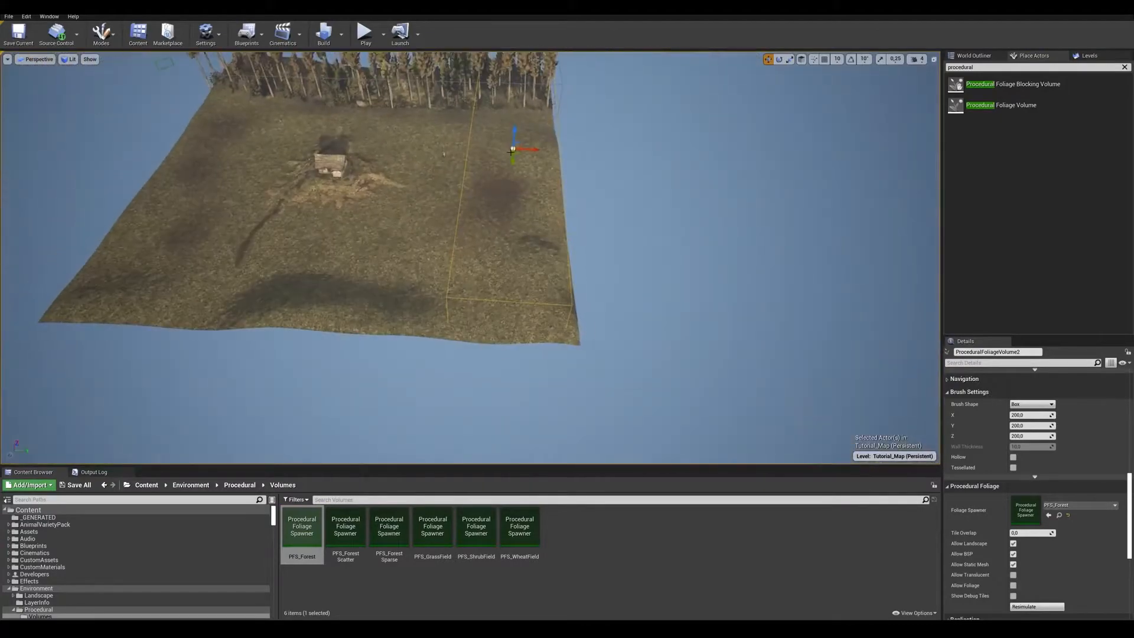
# Resimulate more volumes with PFS_Forest and a PFS_ForestSparse scatter around the house
pyautogui.click(1036, 606)
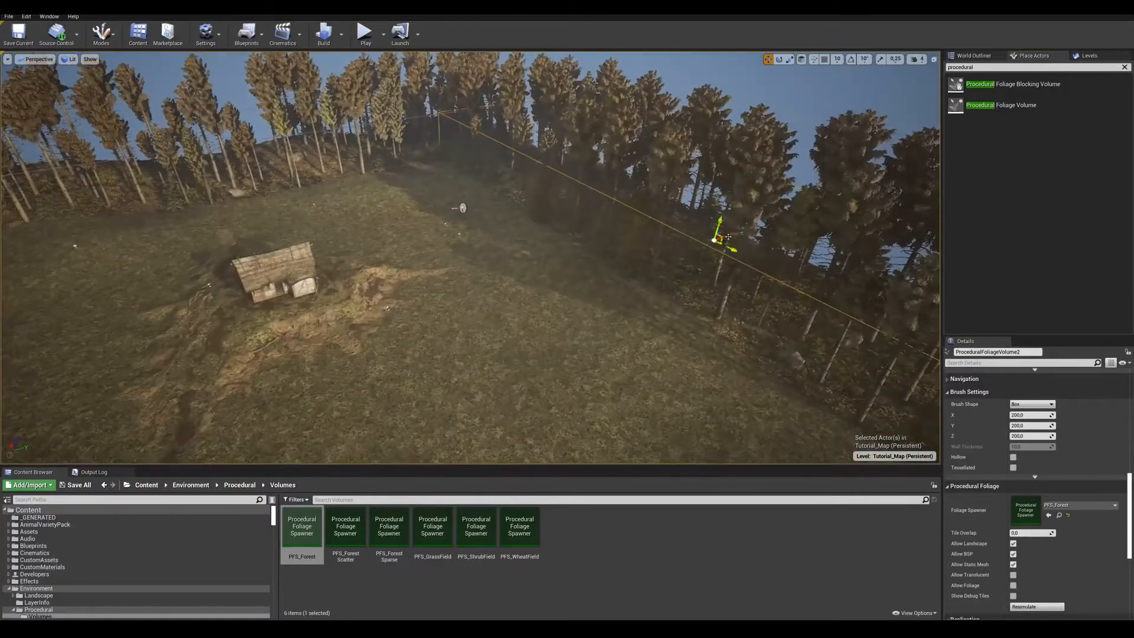
pyautogui.click(389, 527)
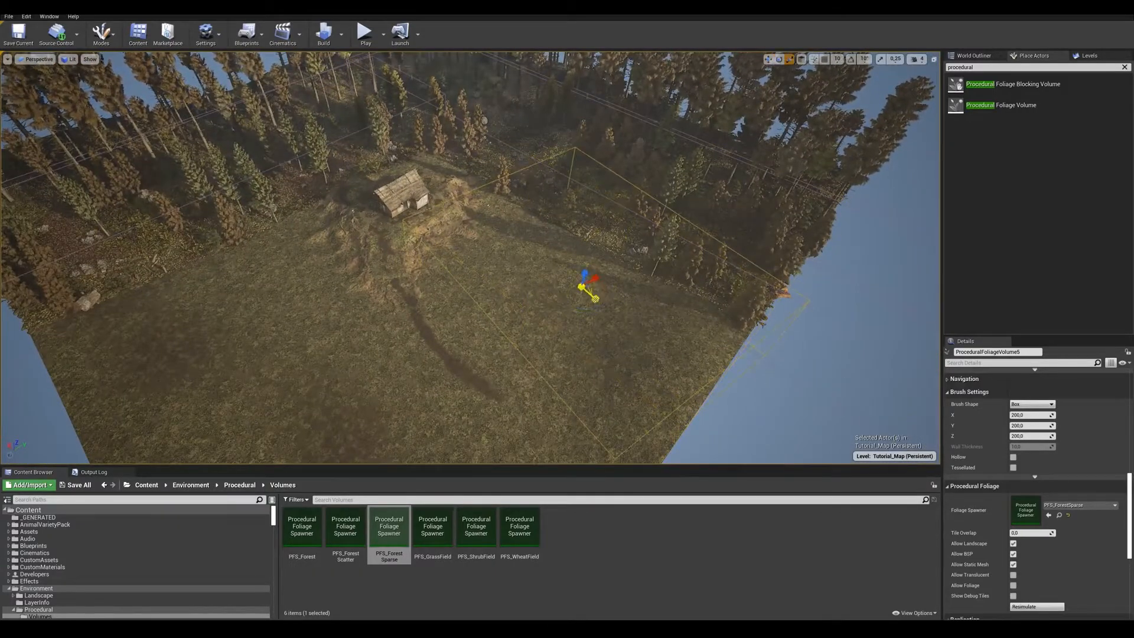
pyautogui.click(475, 527)
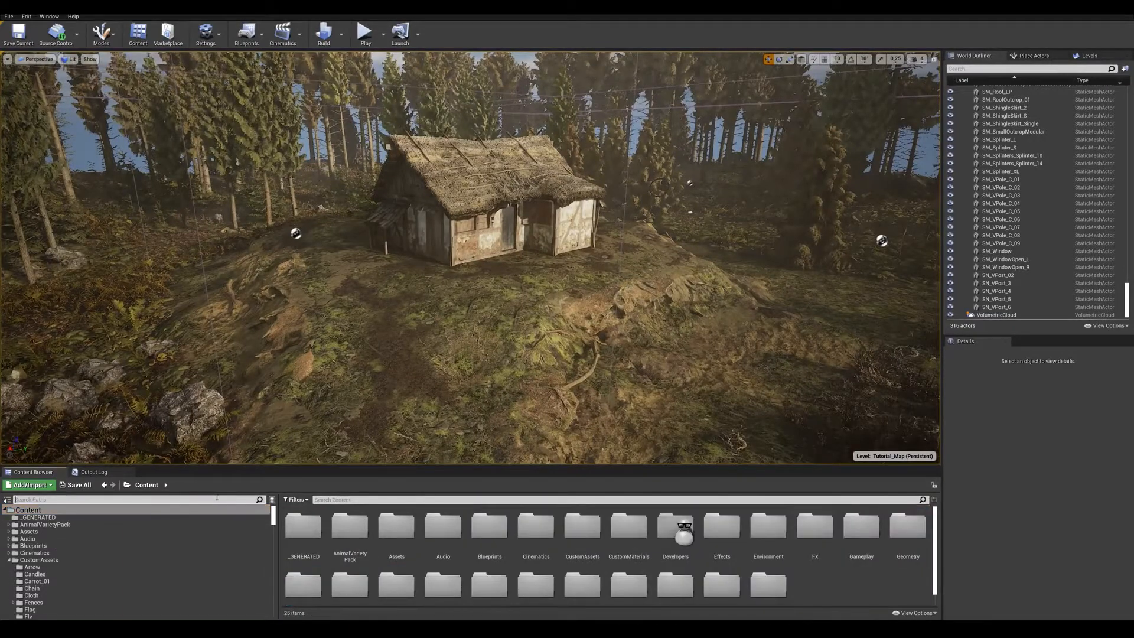
# Place Old_Wooden_Bench_00 by the house, confirming the checkout warning, then search barrels
pyautogui.write('bench')
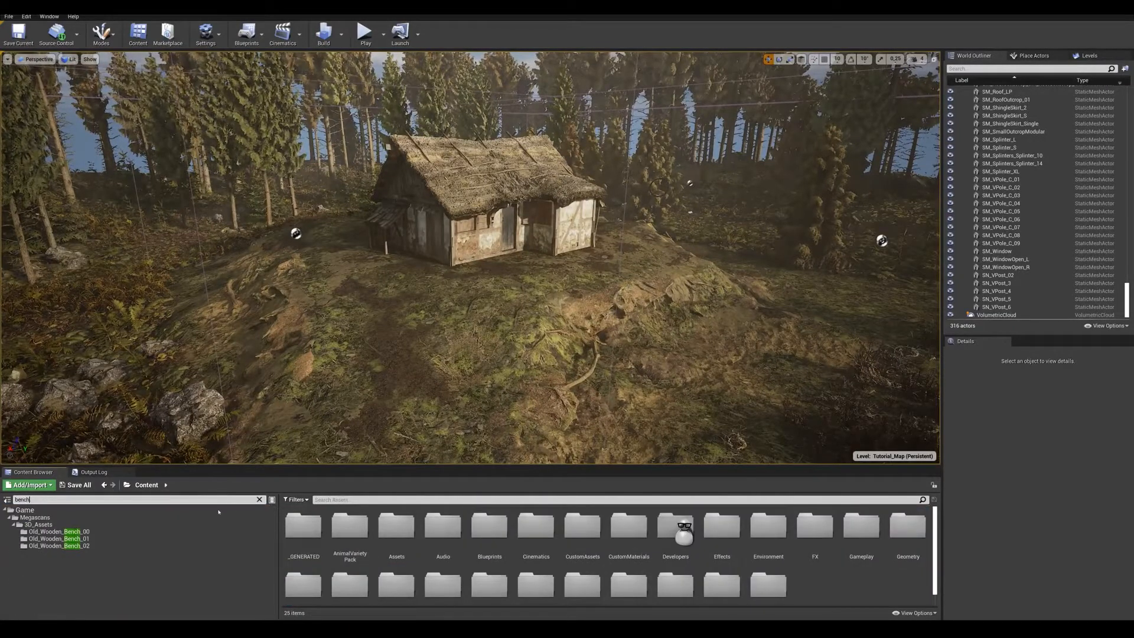
pyautogui.doubleClick(48, 531)
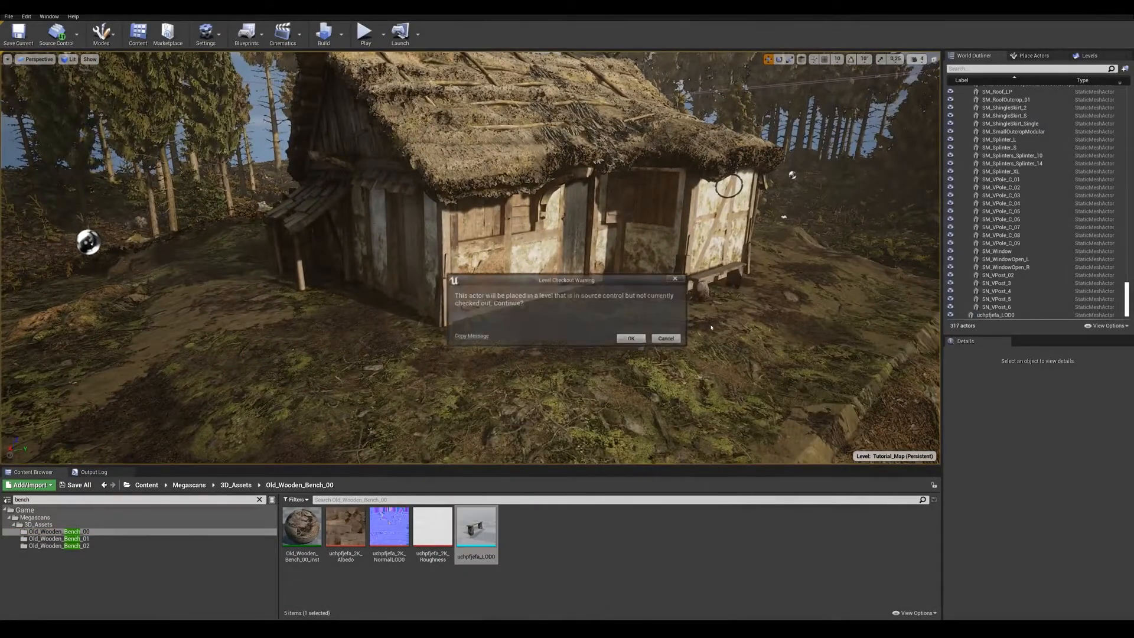
pyautogui.click(630, 339)
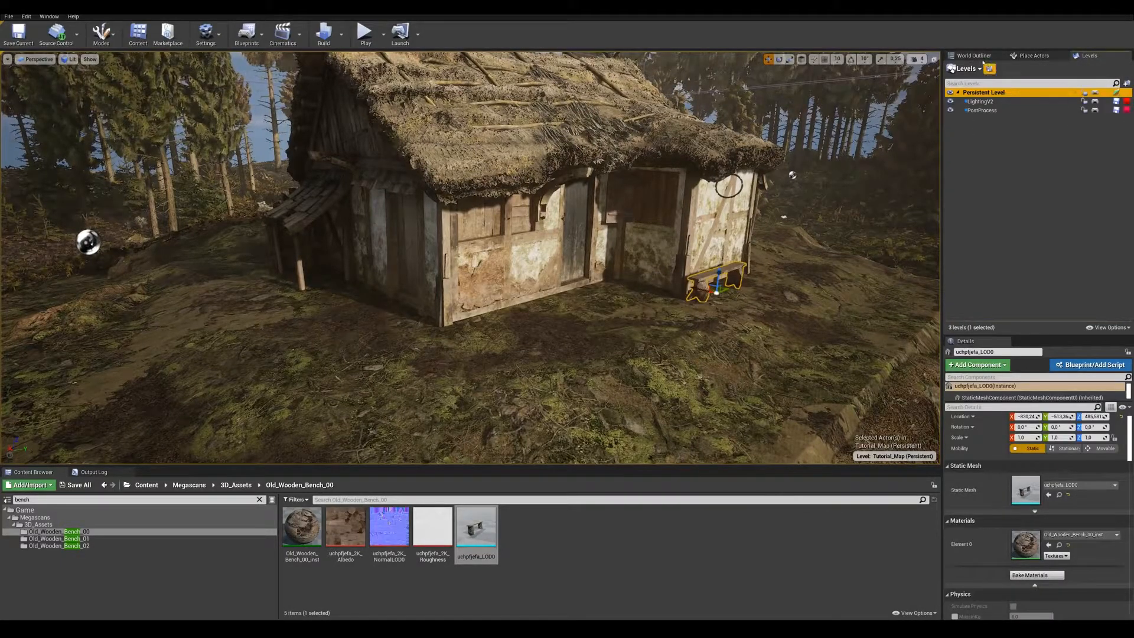
pyautogui.click(973, 56)
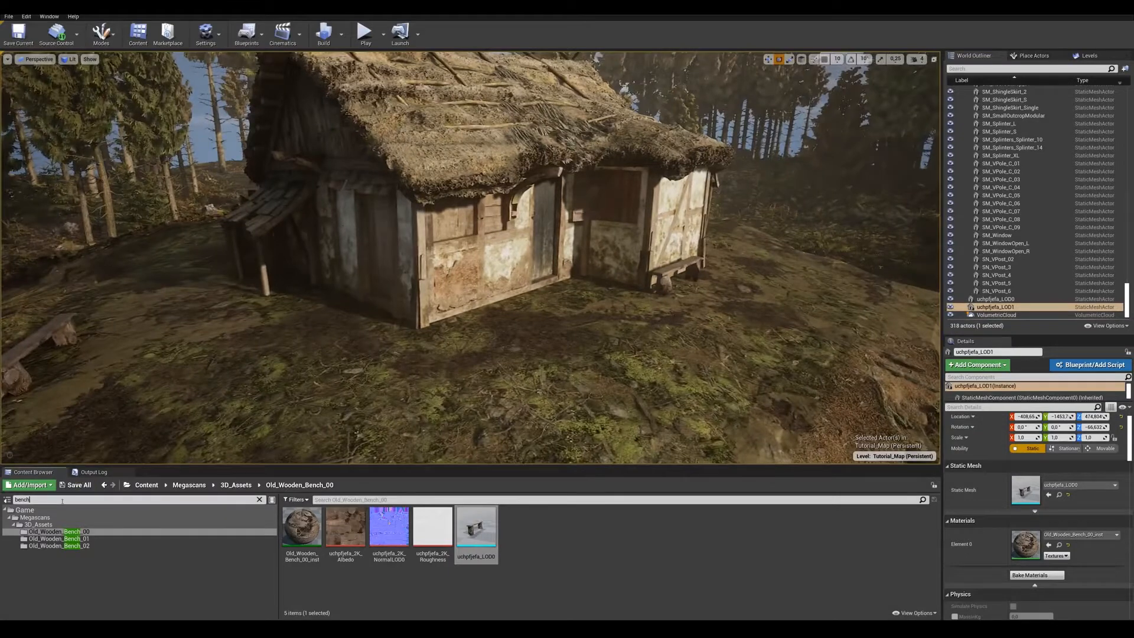
pyautogui.write('barrel')
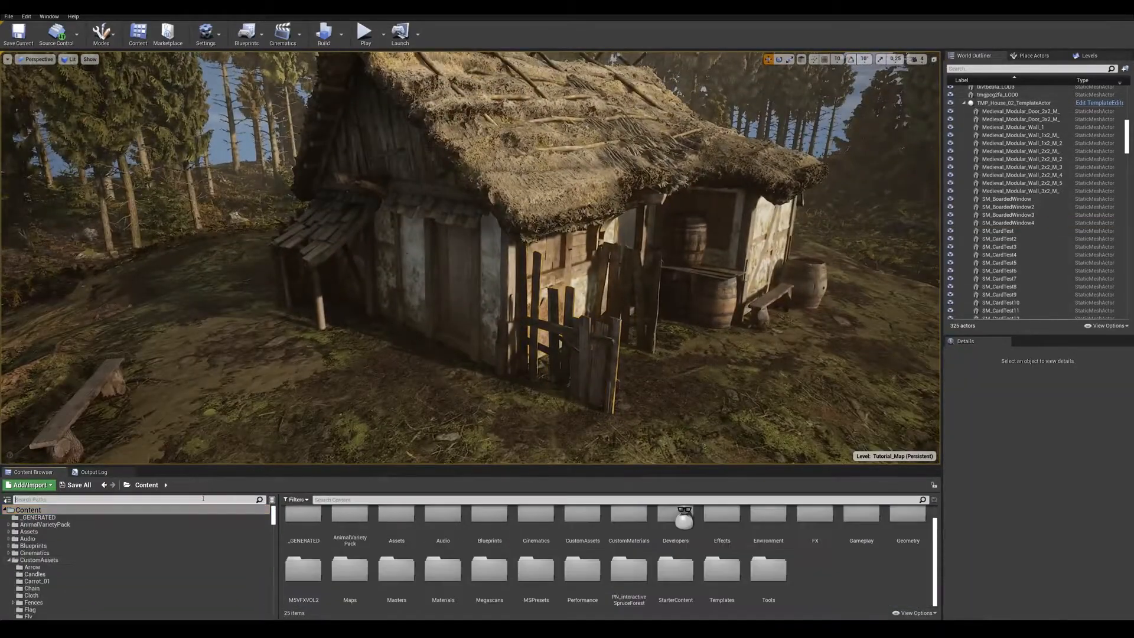
# Find Wood_Log_00 among the wood assets and stack logs against the house wall
pyautogui.write('wood')
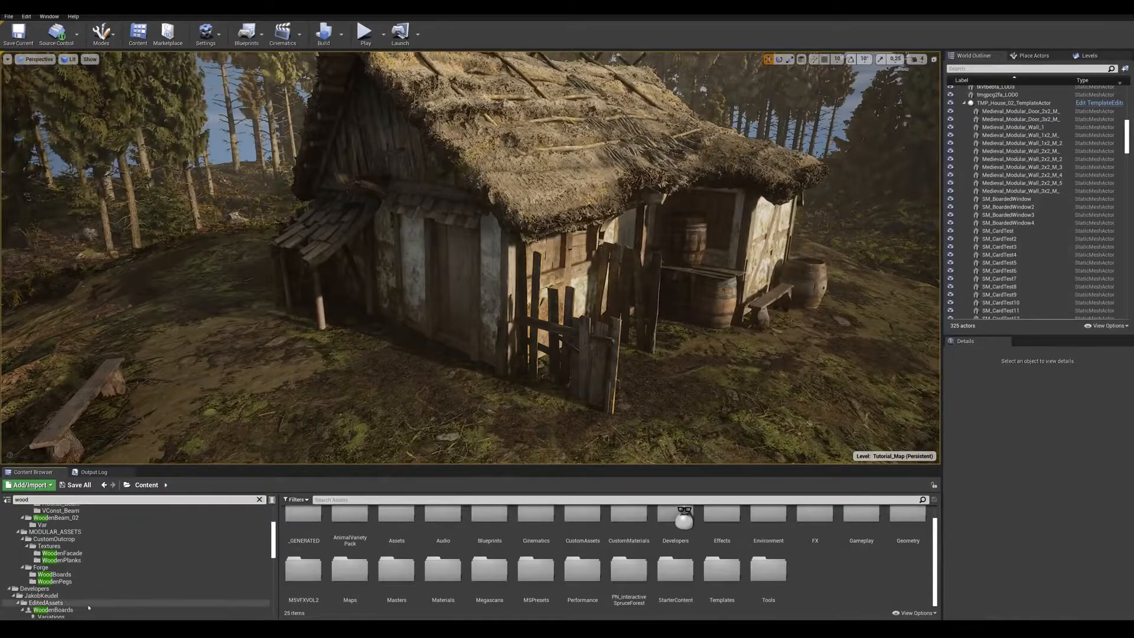
pyautogui.scroll(-3)
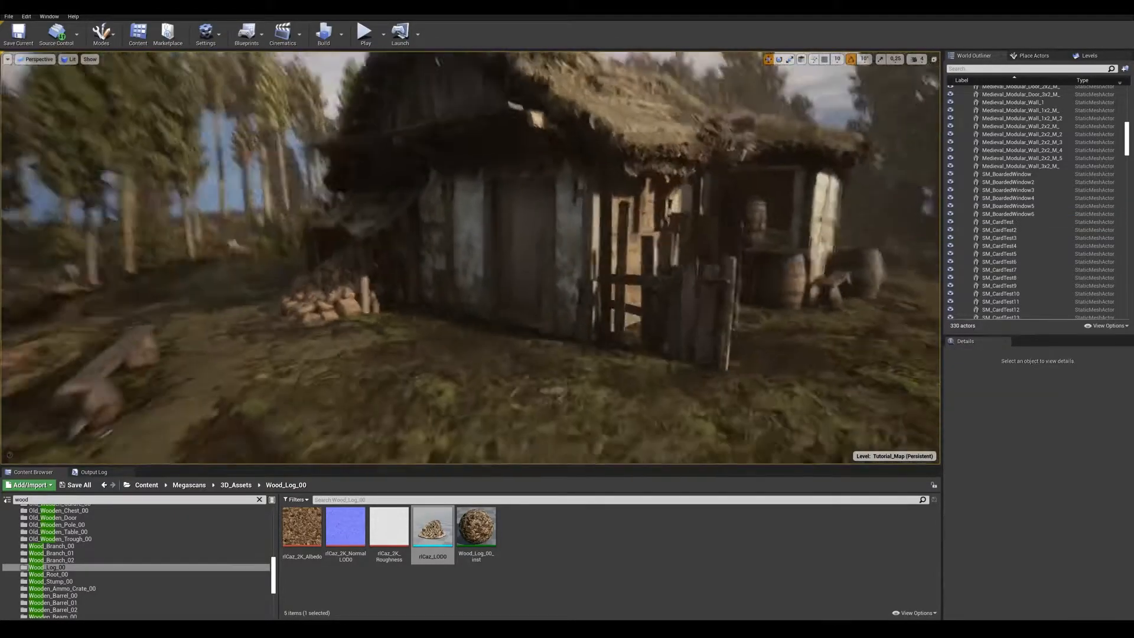
pyautogui.click(707, 246)
pyautogui.write('wheel')
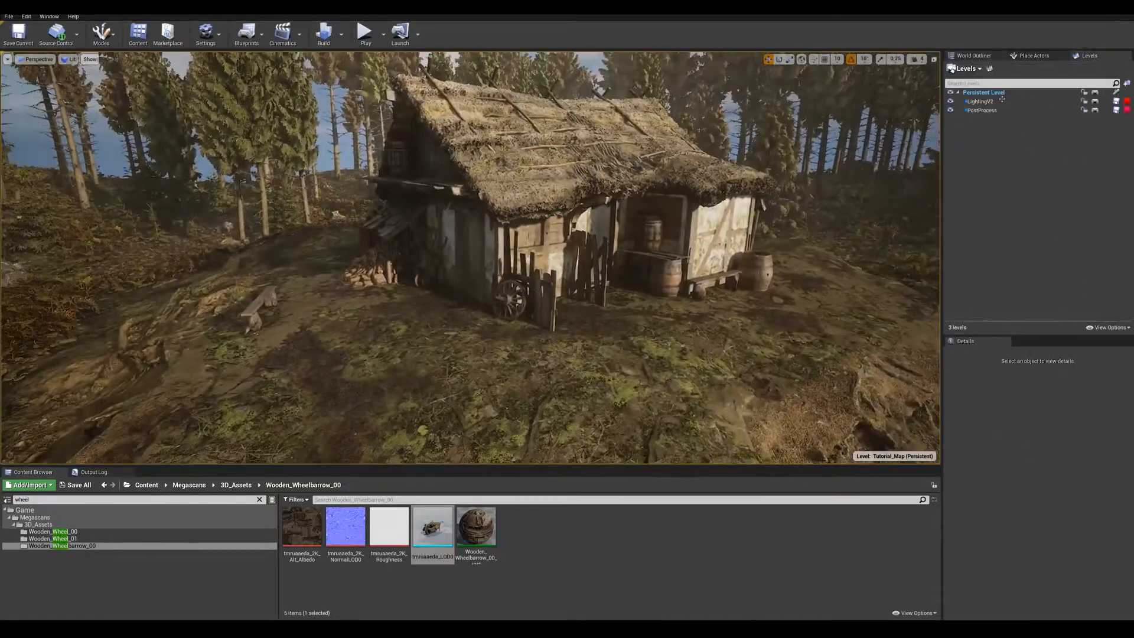
# Place a wooden wheel mesh leaning against the fence by the house
pyautogui.click(975, 56)
pyautogui.write('iceland')
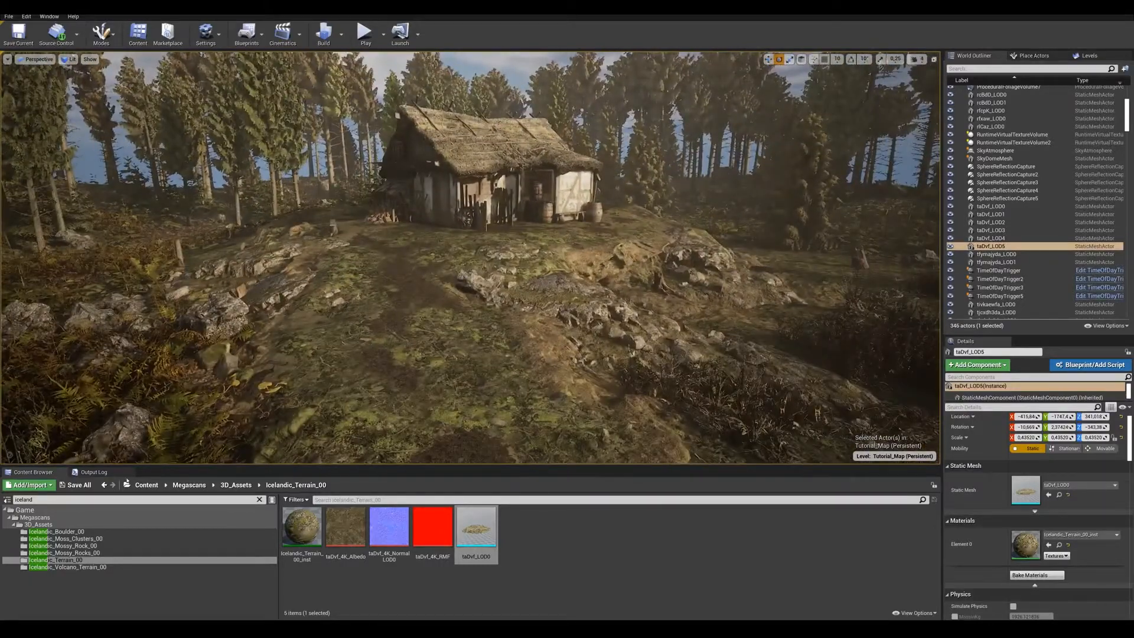
# Place the BP_Path road actor from 'path' assets and reshape its outline across the hill
pyautogui.click(146, 485)
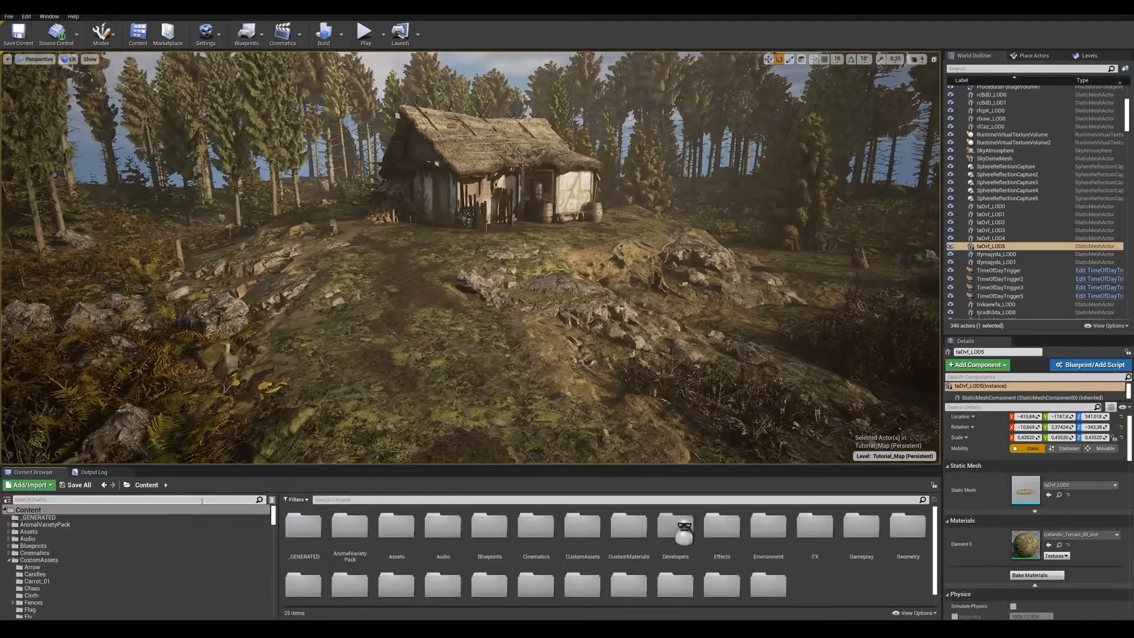
pyautogui.write('path')
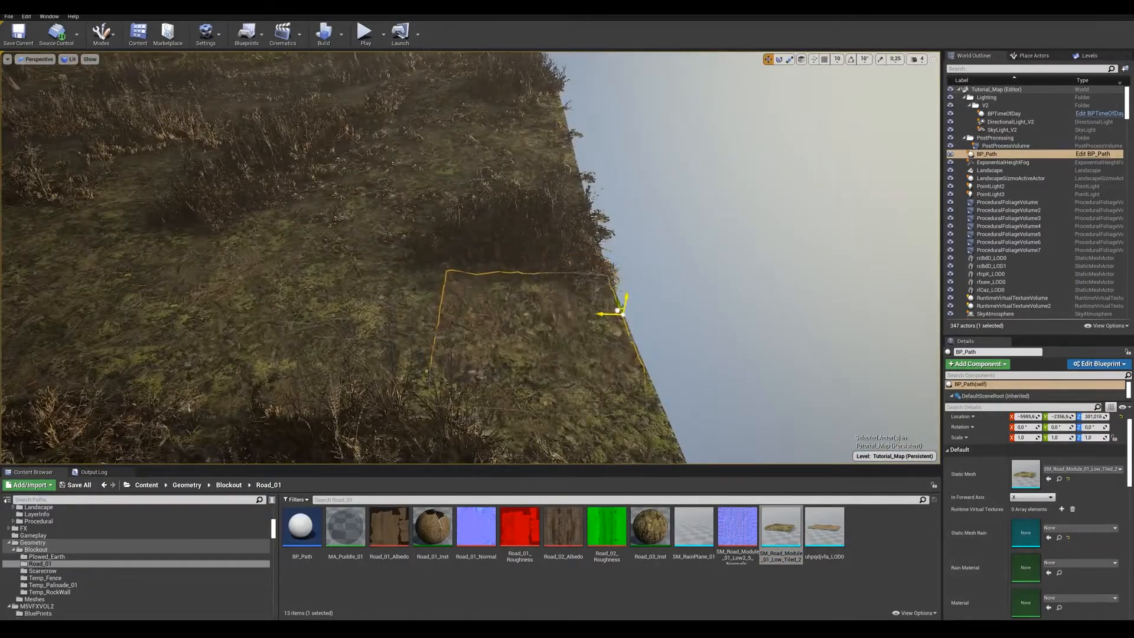
pyautogui.moveTo(618, 312); pyautogui.dragTo(433, 299)
pyautogui.write('fence')
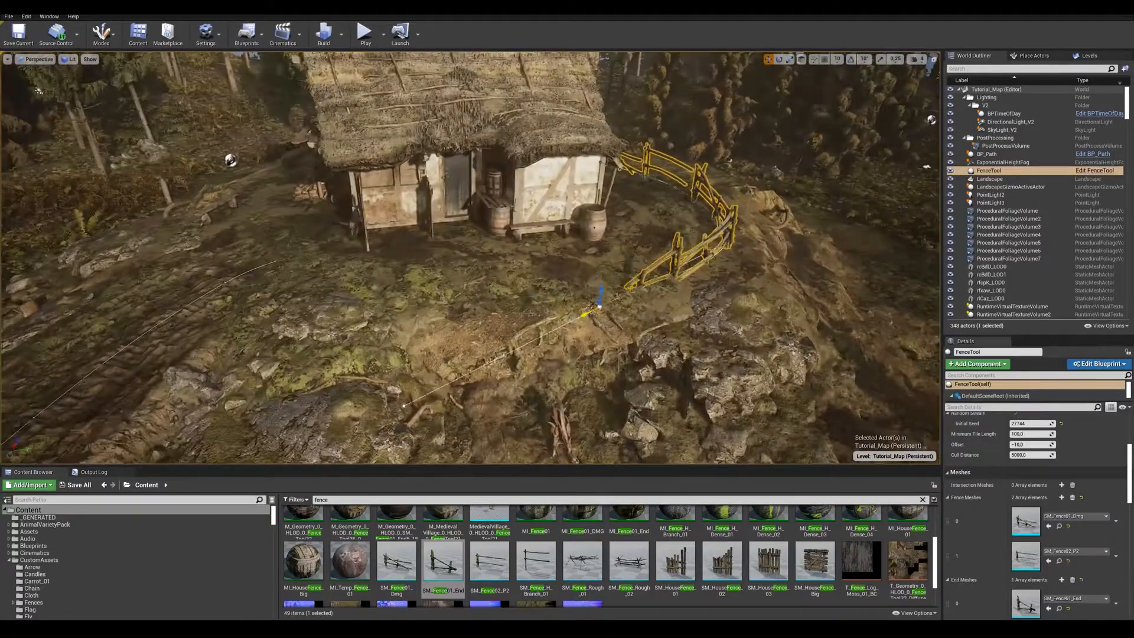
# Add FenceTool spline fences along the path and duplicate them for more runs
pyautogui.rightClick(616, 308)
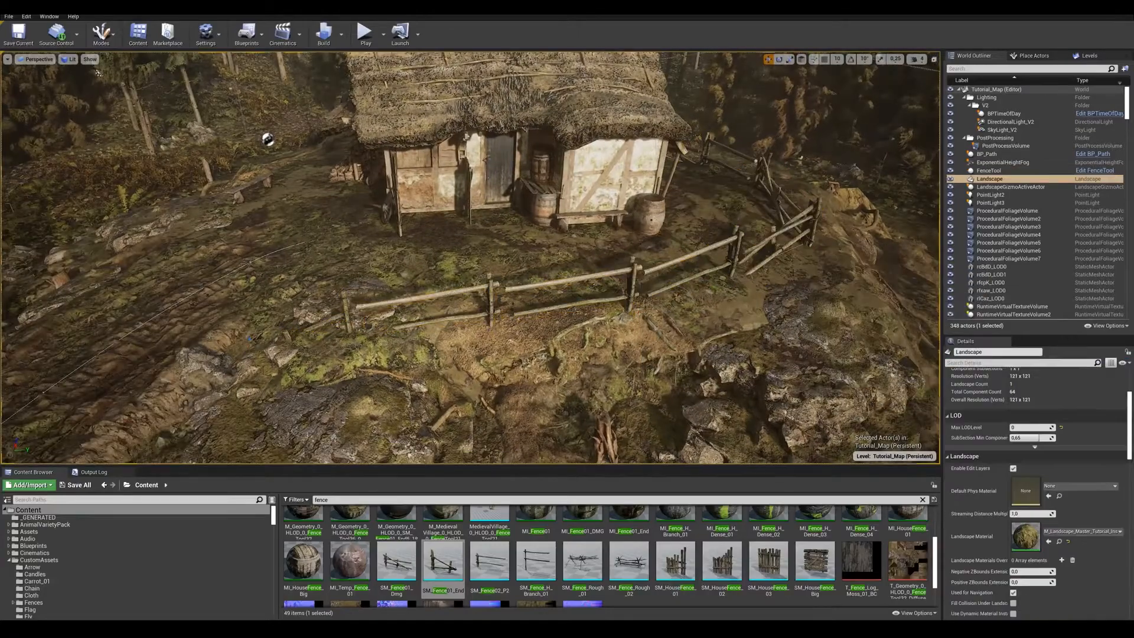
pyautogui.click(989, 170)
pyautogui.write('brea')
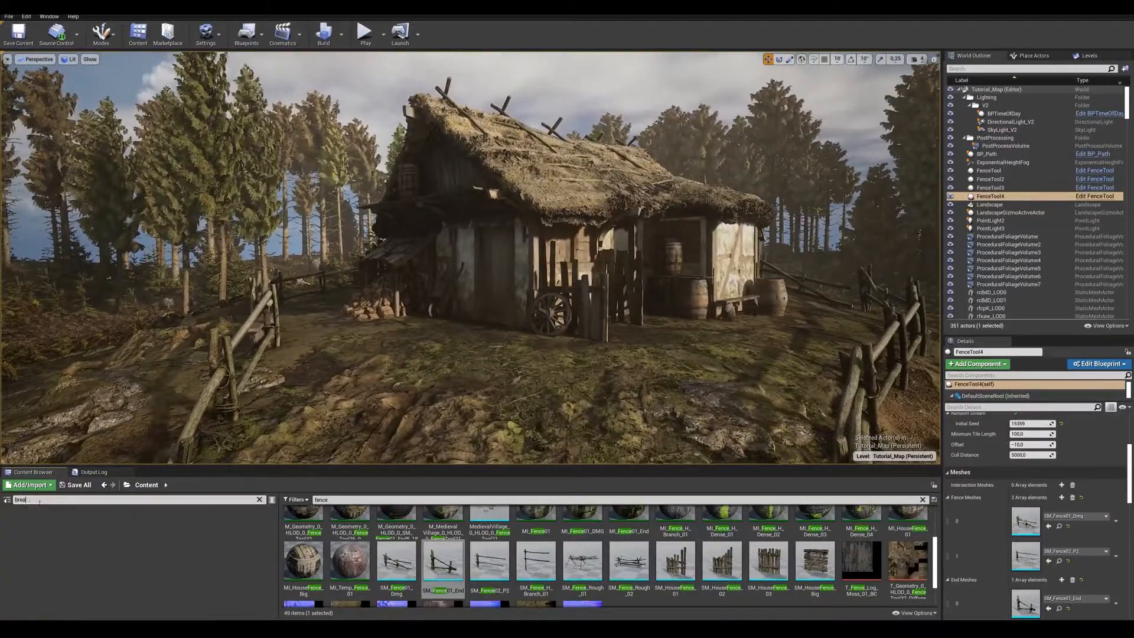
# Search 'beam' assets to start the SplineMeshActor rope from the roof beams
pyautogui.write('beam')
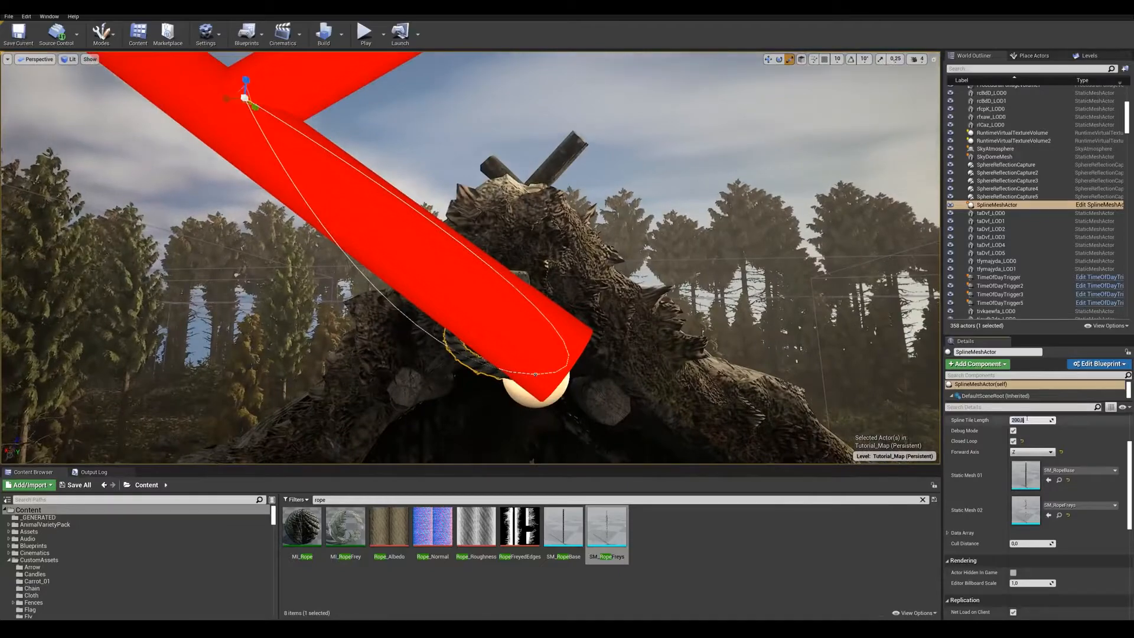
# Set the rope spline's Tile Length to 50.0
pyautogui.write('50.0')
pyautogui.click(138, 498)
pyautogui.write('wall')
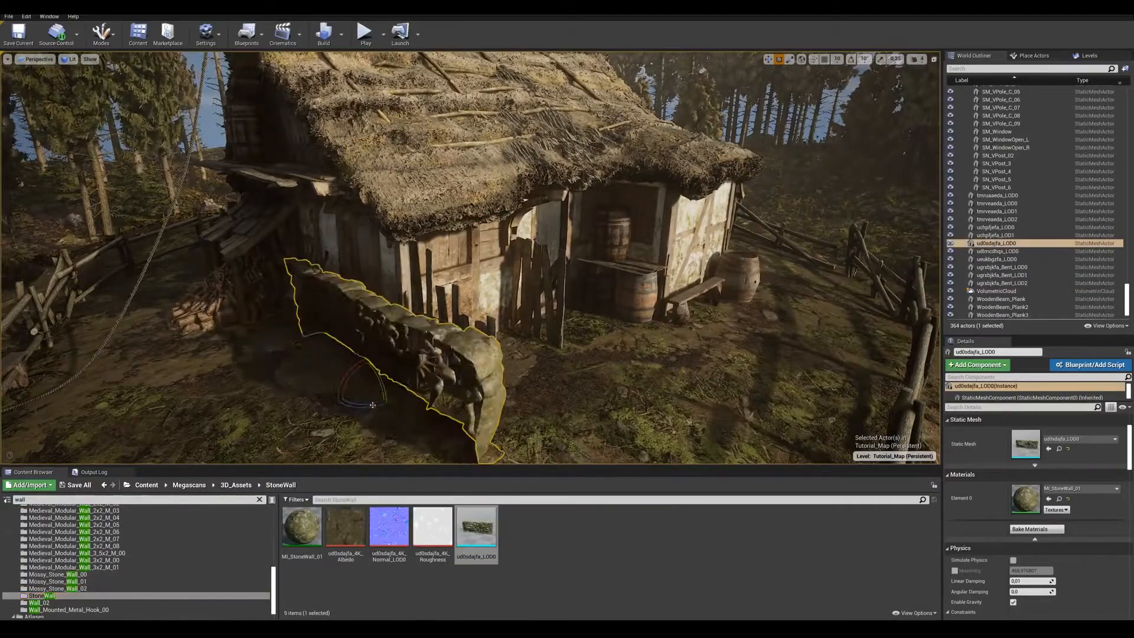
pyautogui.moveTo(373, 405); pyautogui.dragTo(521, 397)
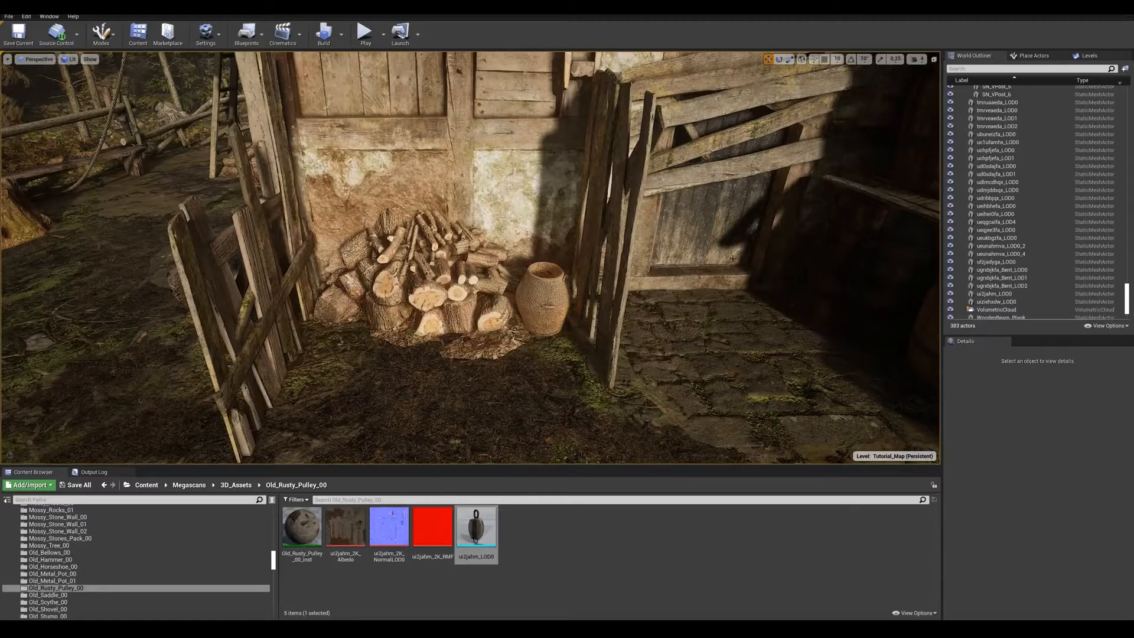
# Enter Foliage mode and paint fern foliage types onto the hillside around the house
pyautogui.click(100, 32)
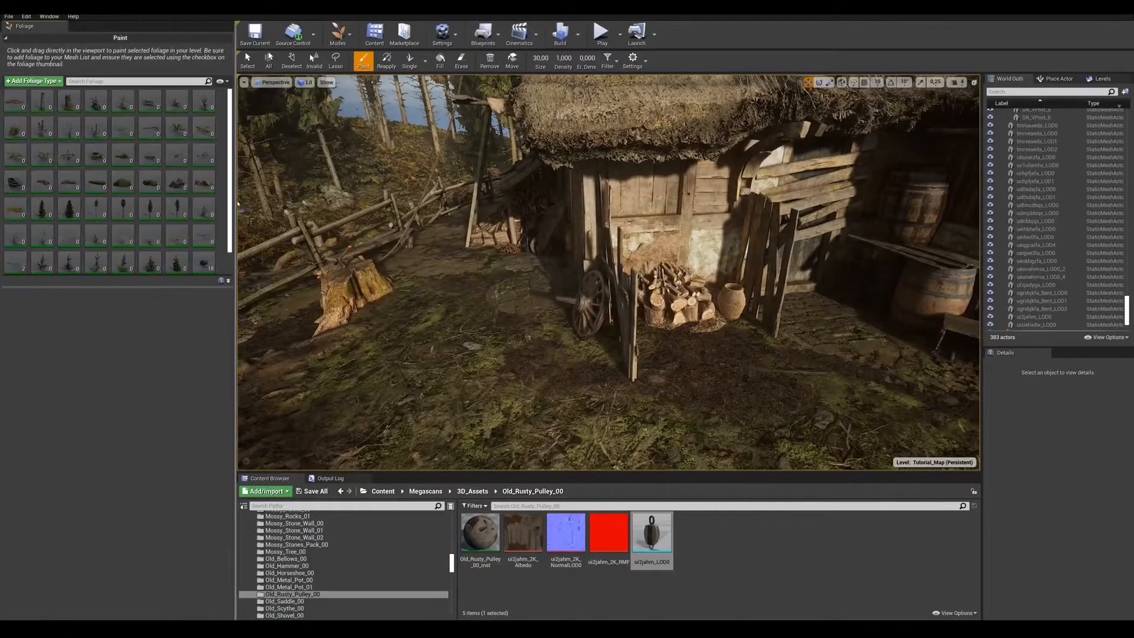
pyautogui.write('broom')
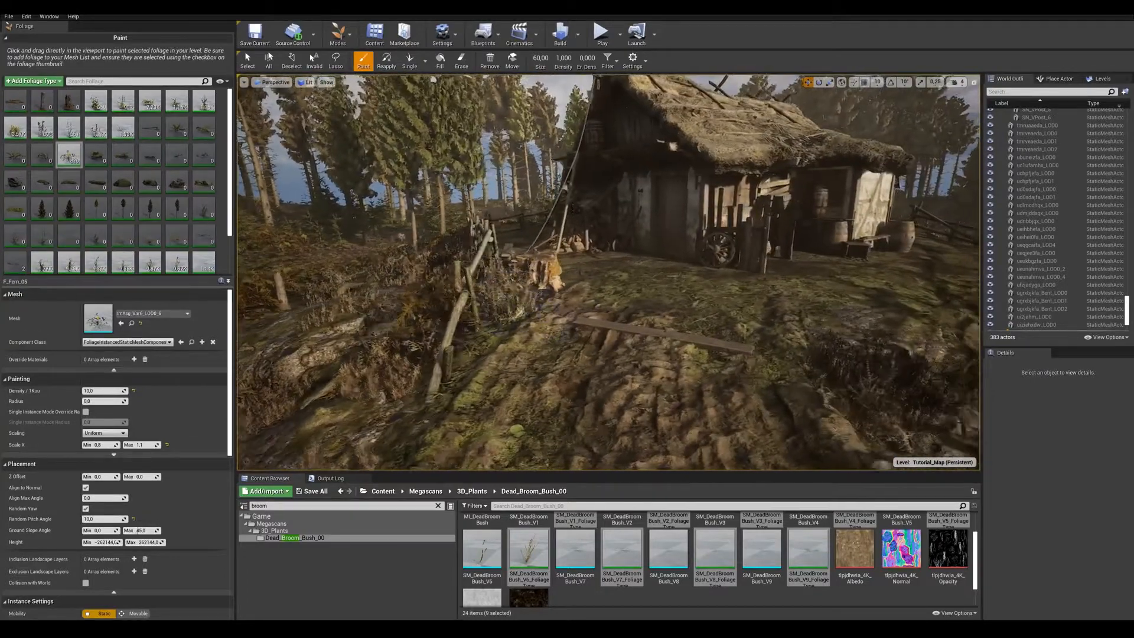
# Paint grass tufts along the cottage walls and barrels, erasing excess clumps near the bench and barrel
pyautogui.write('grass')
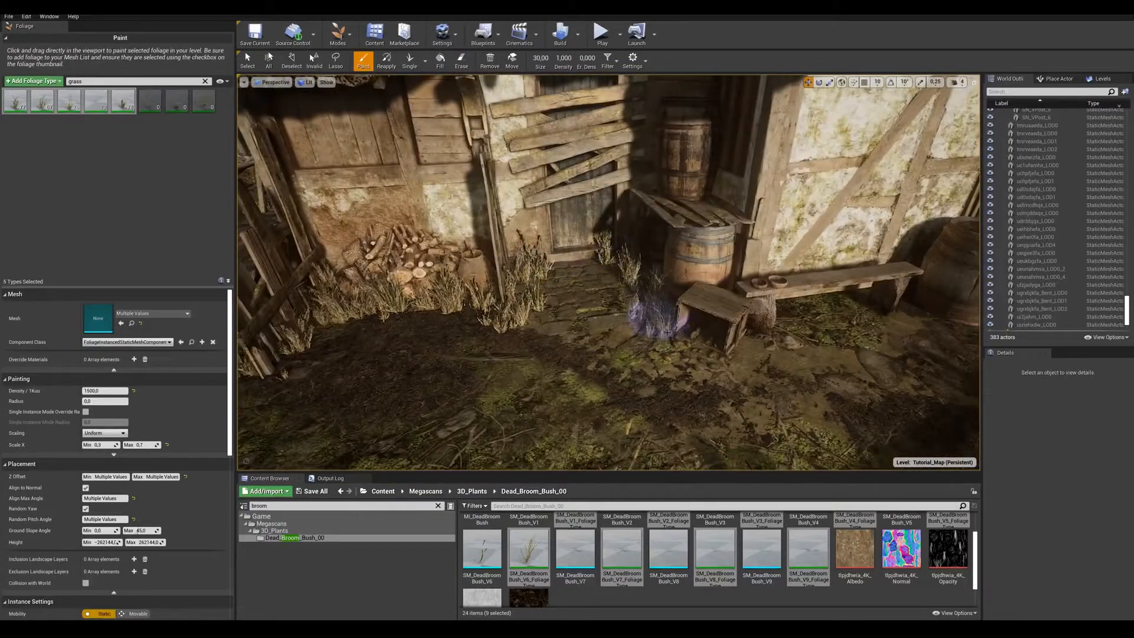
pyautogui.click(462, 62)
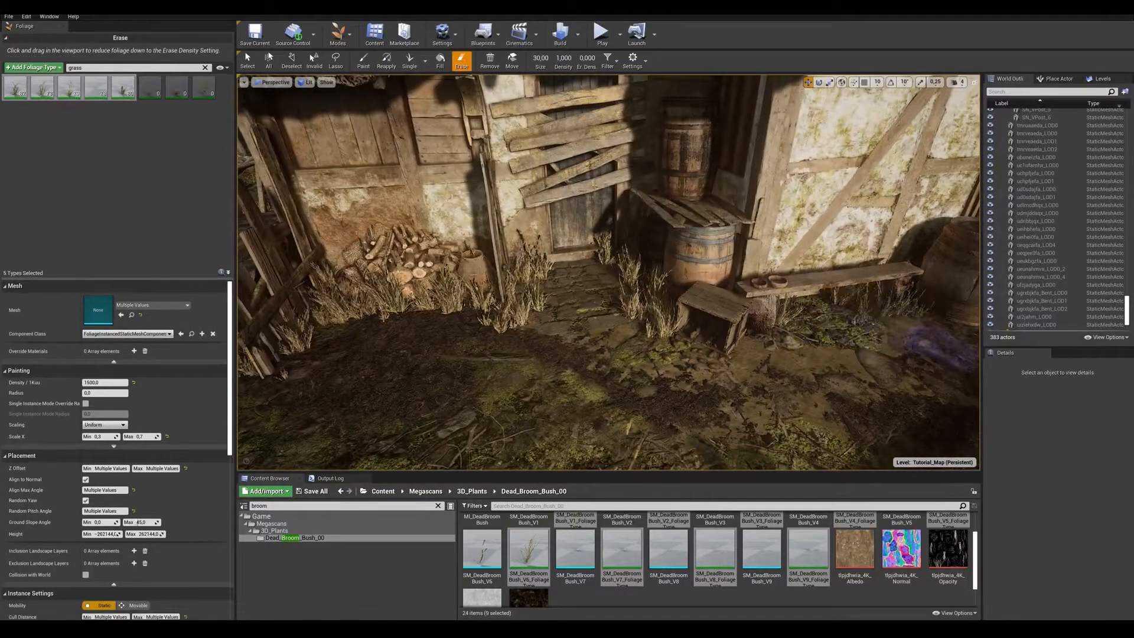
pyautogui.click(362, 61)
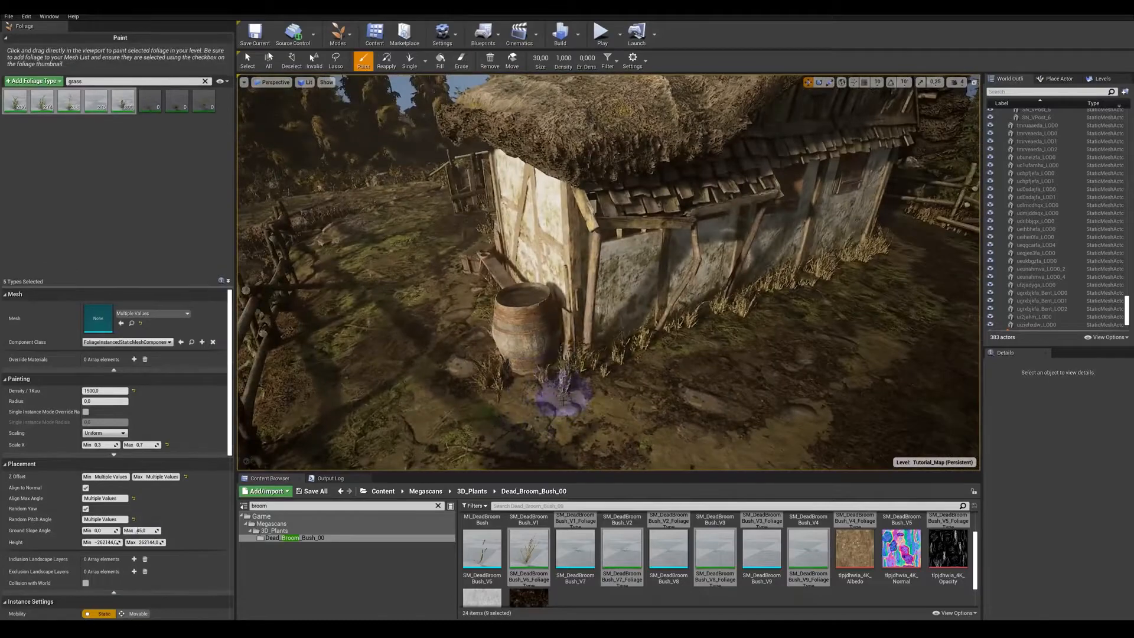
pyautogui.click(460, 60)
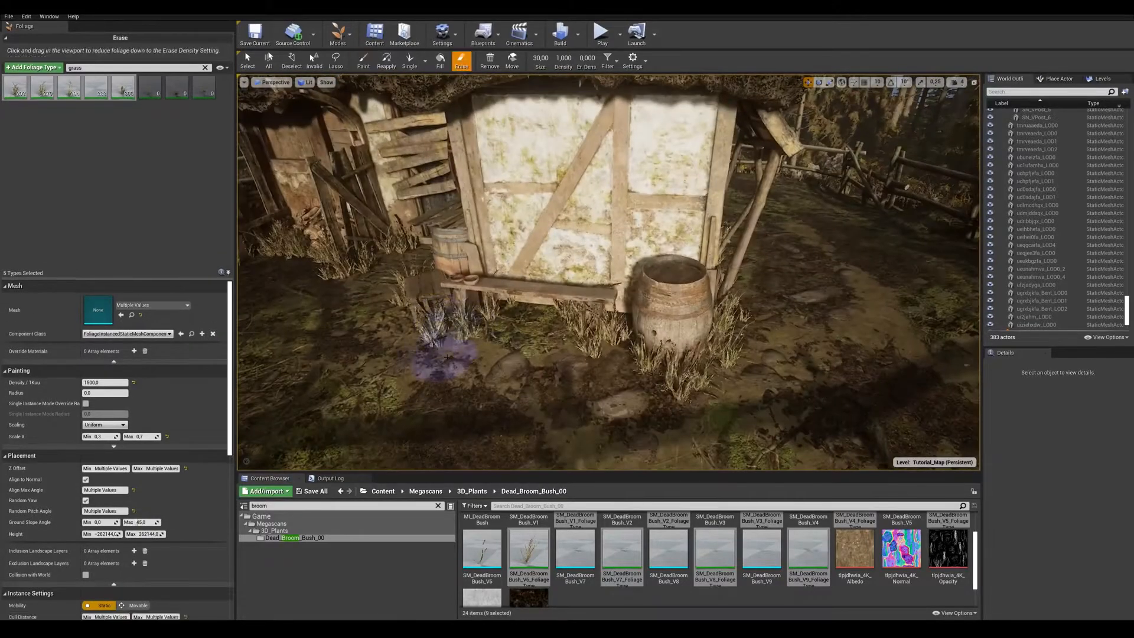
pyautogui.click(363, 61)
pyautogui.write('bra')
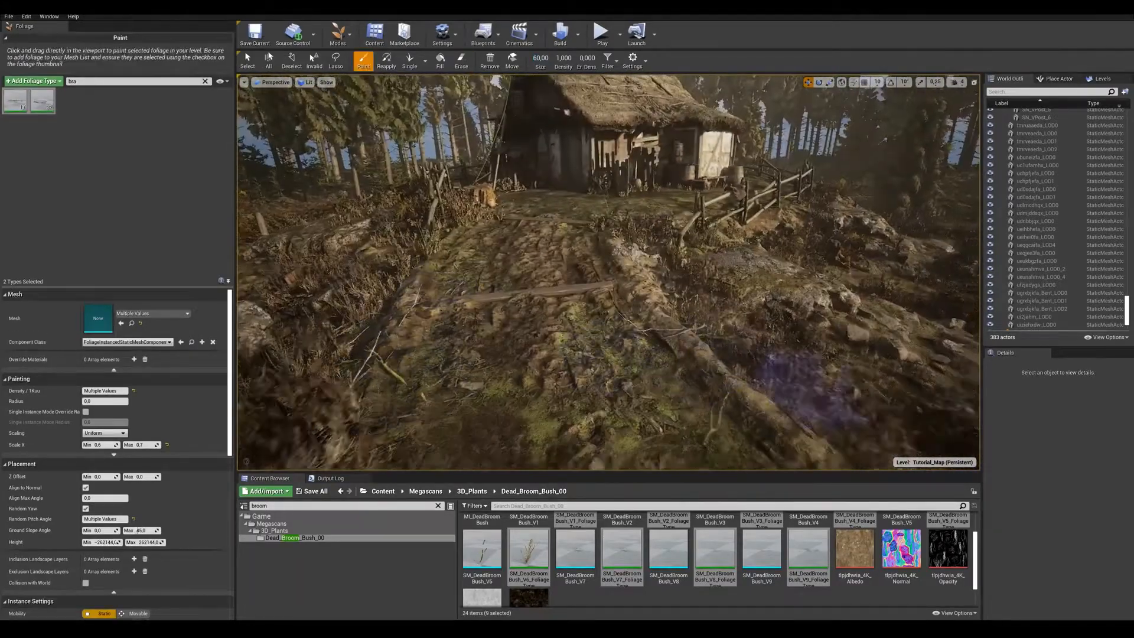
# Paint dead branches and broom bushes along the path, erasing where they pile up
pyautogui.click(462, 61)
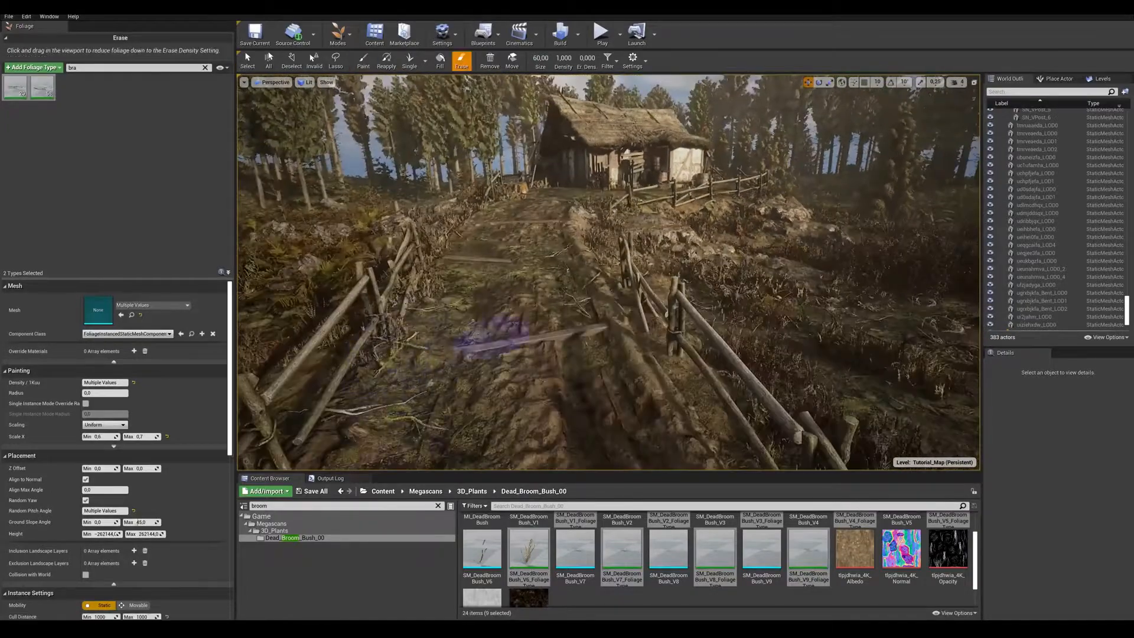
pyautogui.click(363, 62)
pyautogui.write('rock')
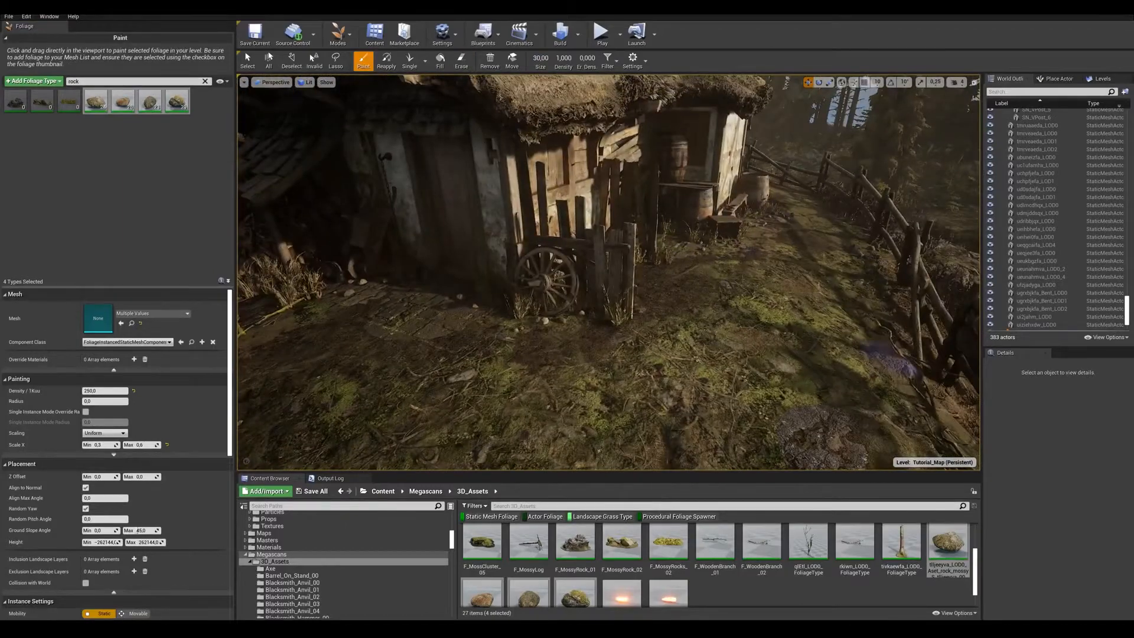
# Paint mossy rocks around the house and fences, erasing overly dense spots twice
pyautogui.click(461, 60)
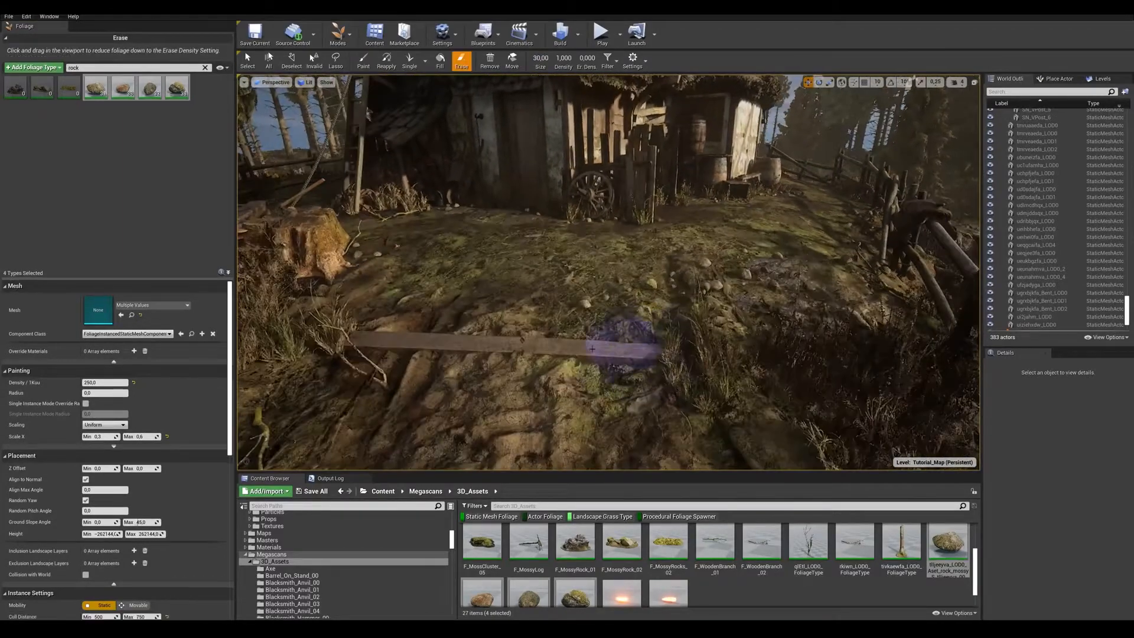
pyautogui.click(362, 61)
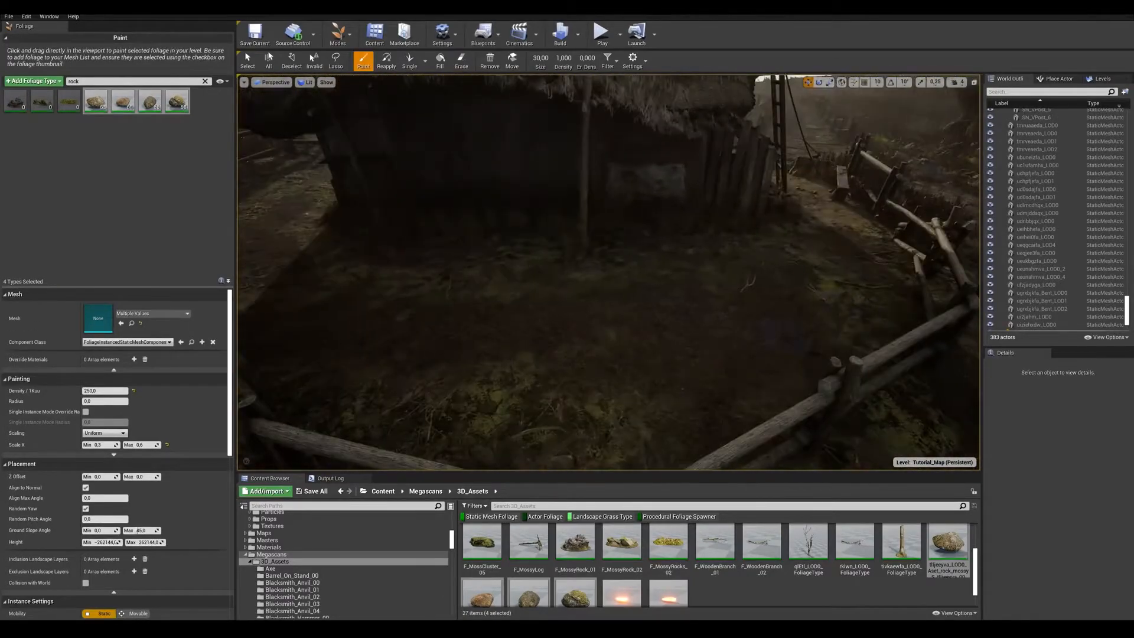
pyautogui.click(461, 60)
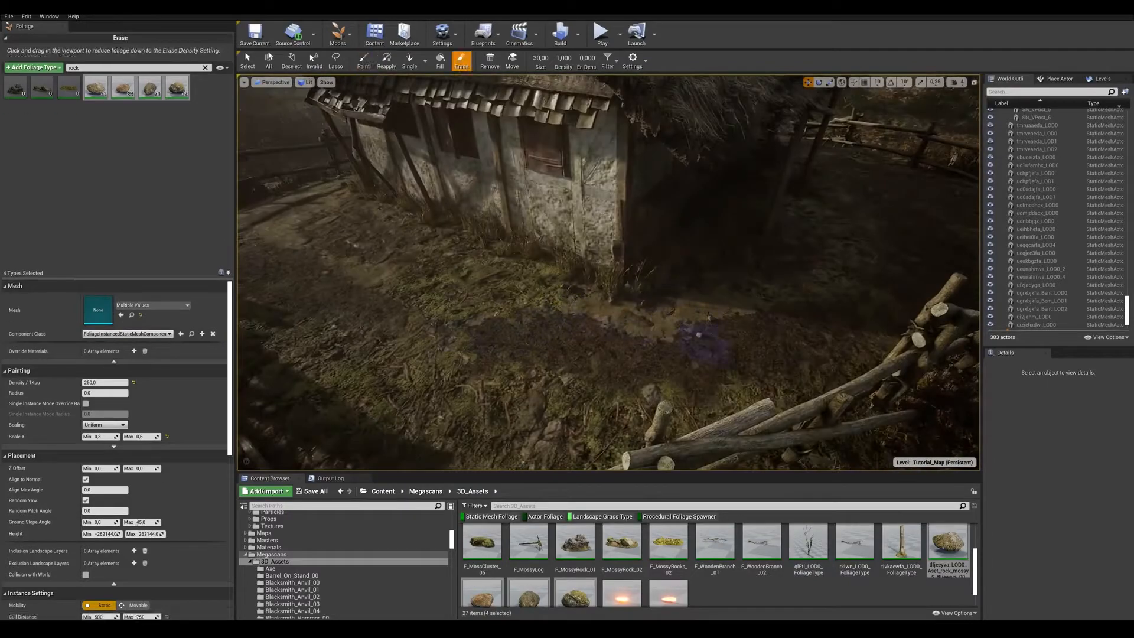
pyautogui.click(363, 60)
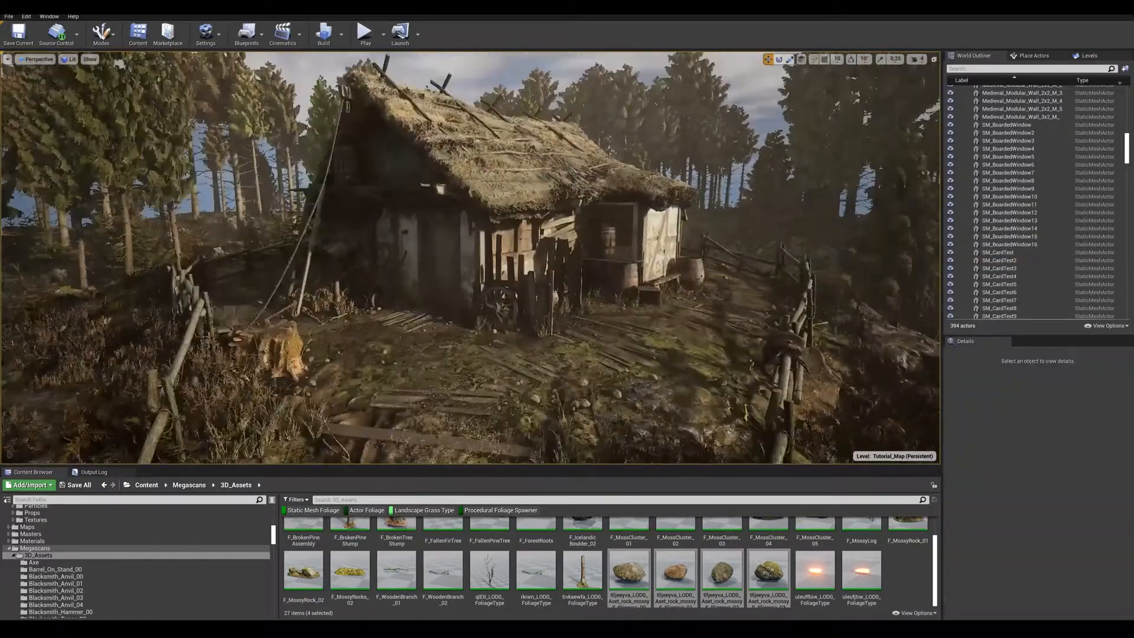
# Paint fresh grass by the shed, wagon wheel, stump and fence, alternating Erase to thin thick patches
pyautogui.click(101, 33)
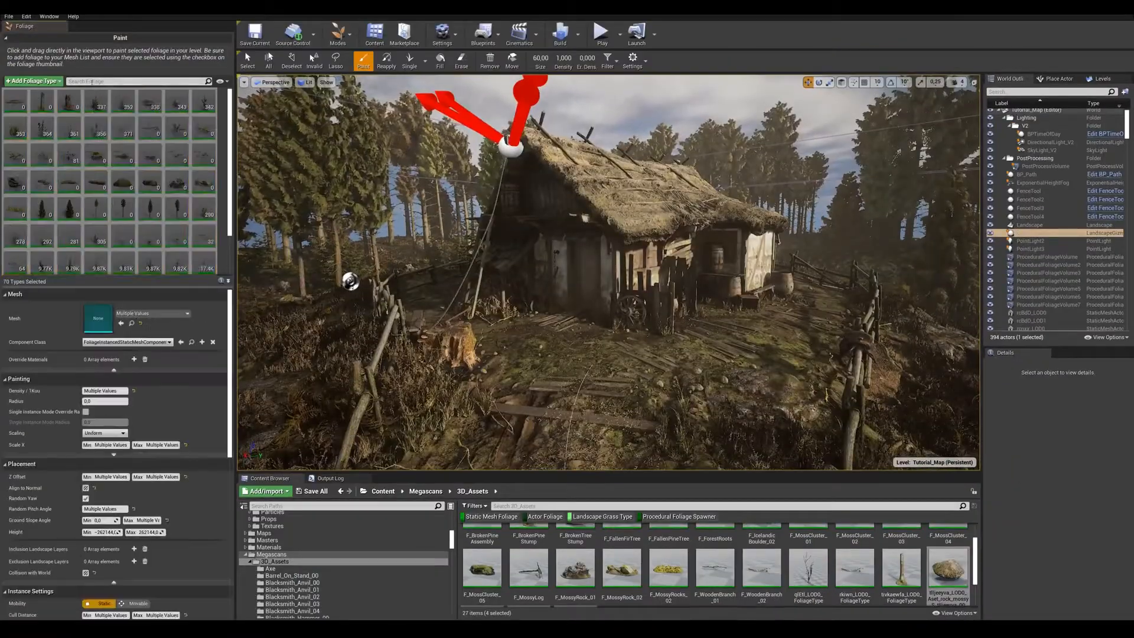
pyautogui.write('grass')
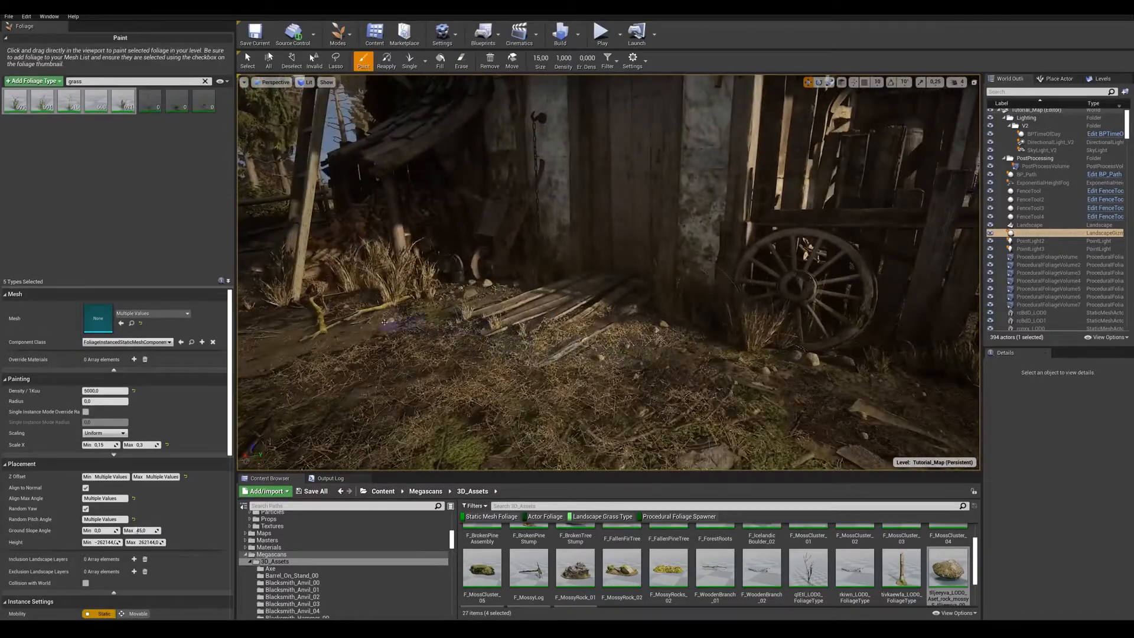
pyautogui.click(461, 60)
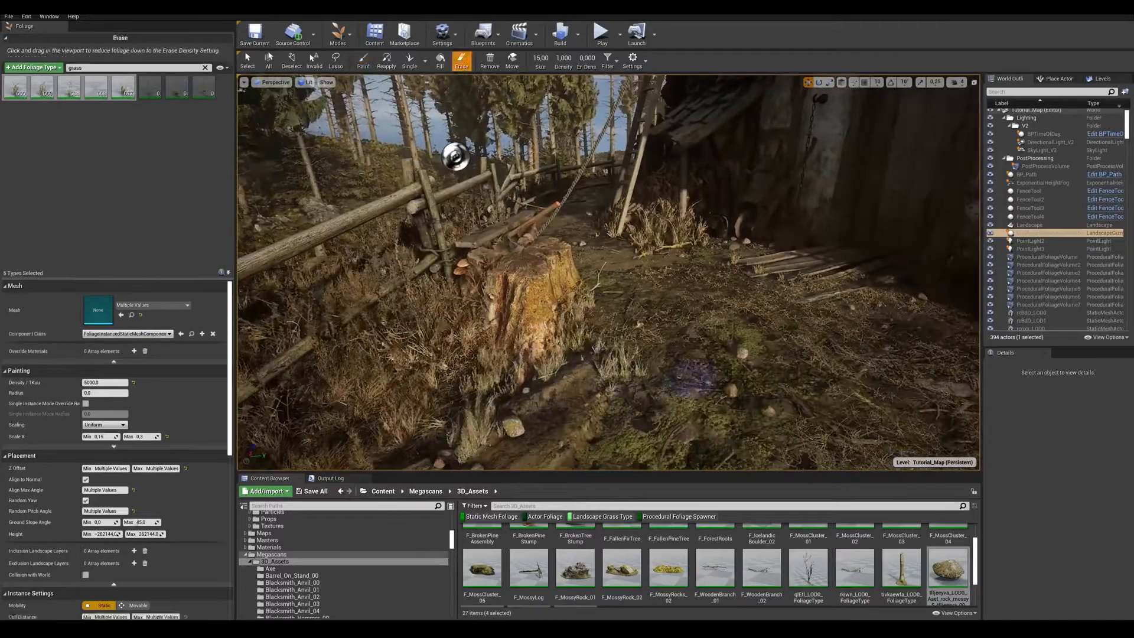
pyautogui.click(364, 60)
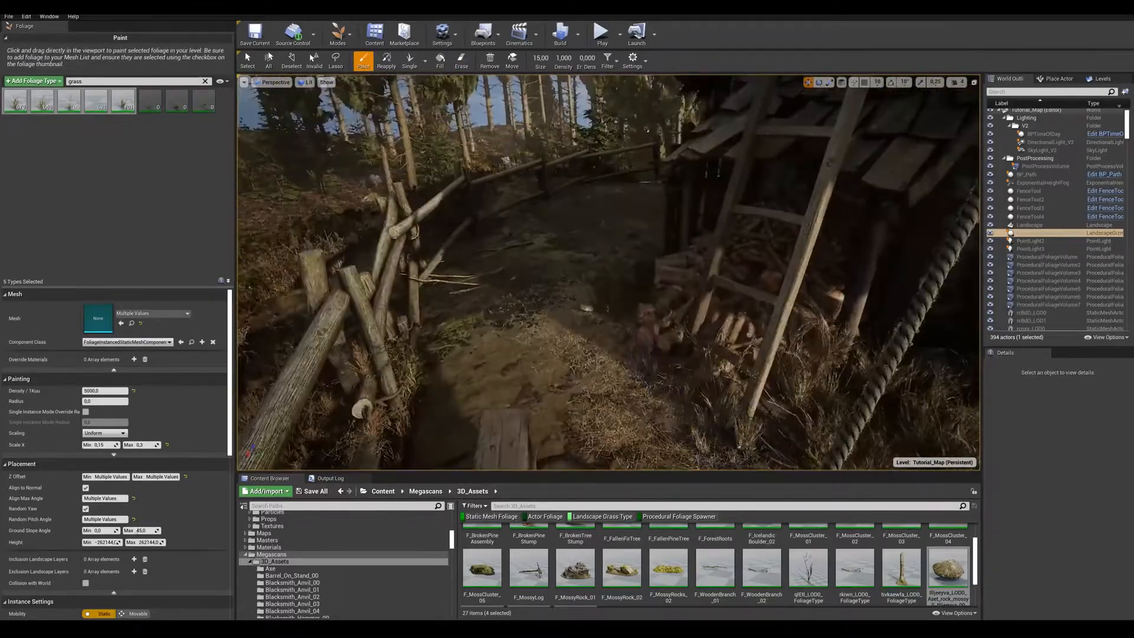
pyautogui.click(461, 60)
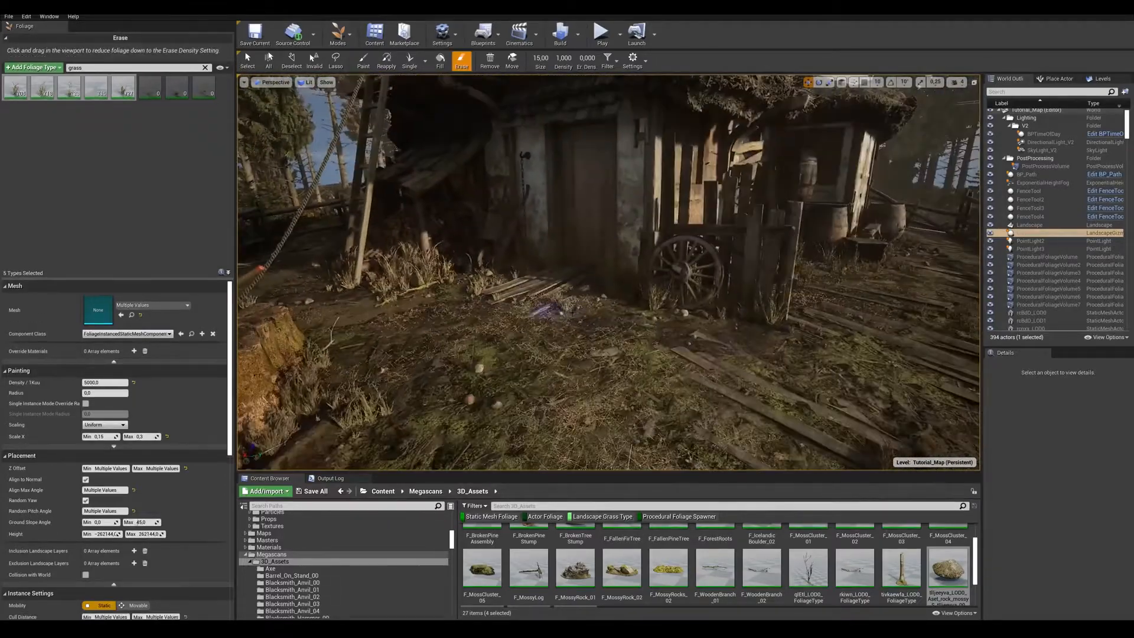
pyautogui.click(362, 60)
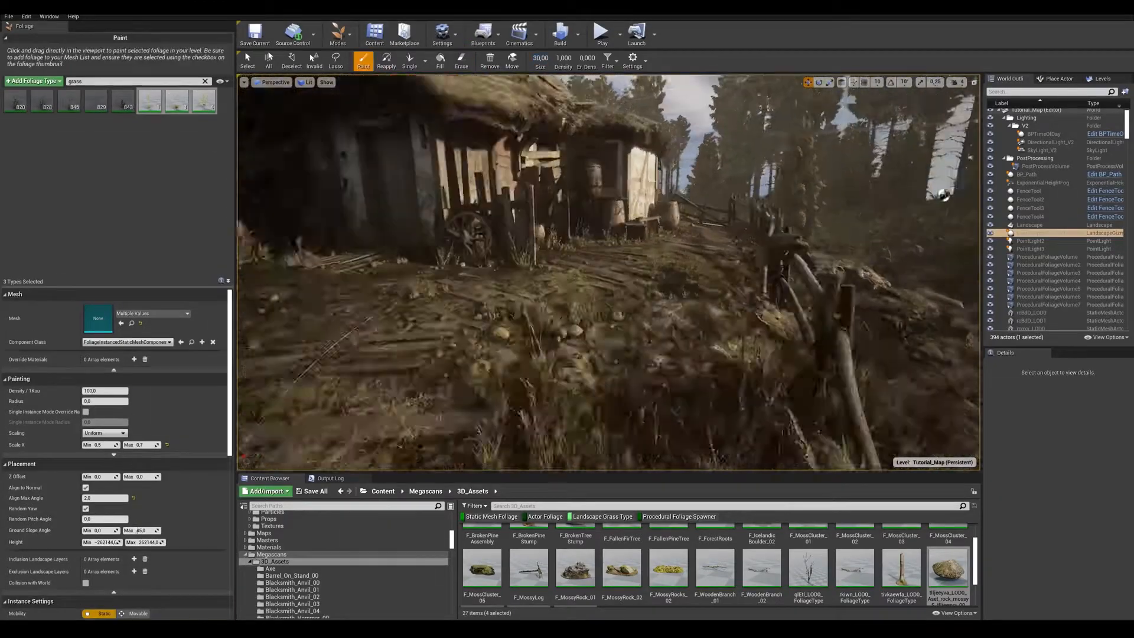
pyautogui.click(461, 61)
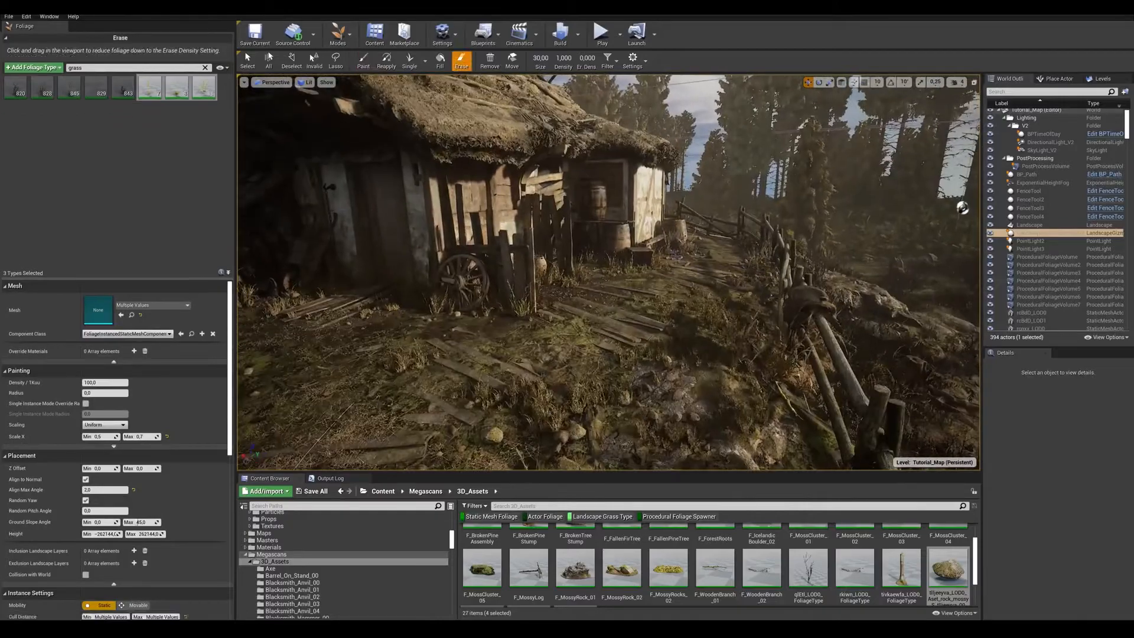
pyautogui.click(363, 61)
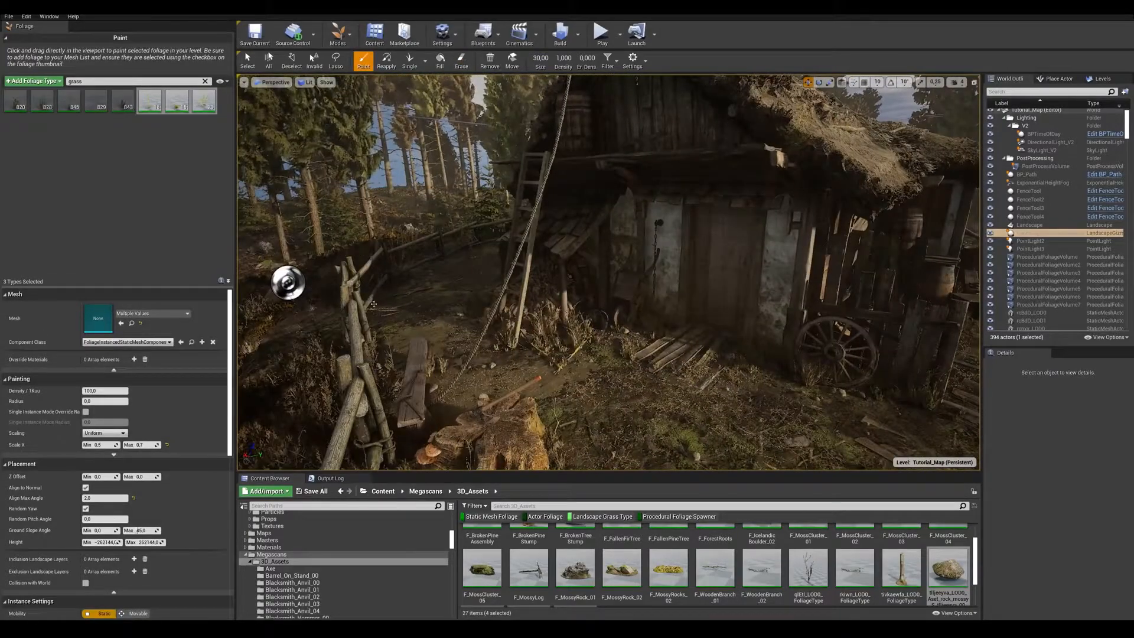